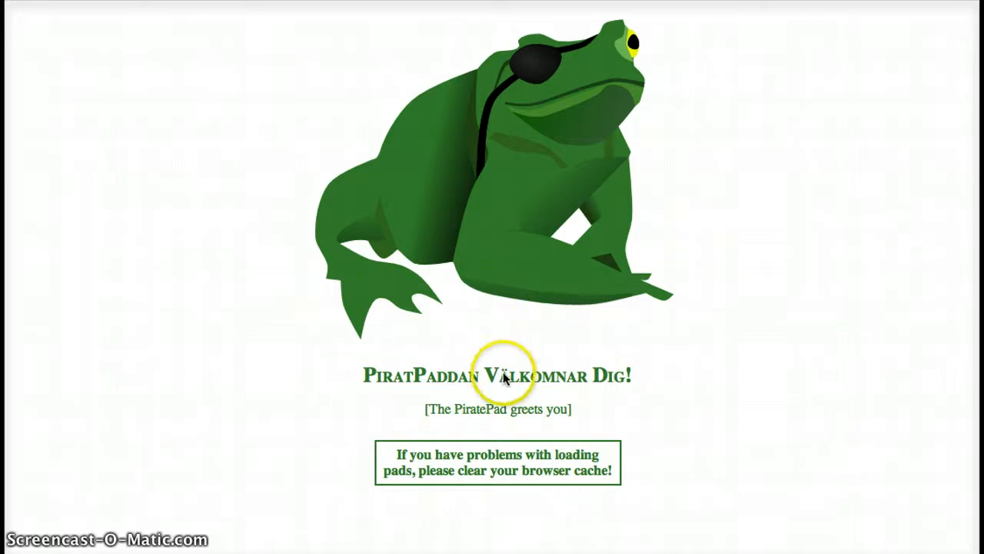
mouse_move(529, 282)
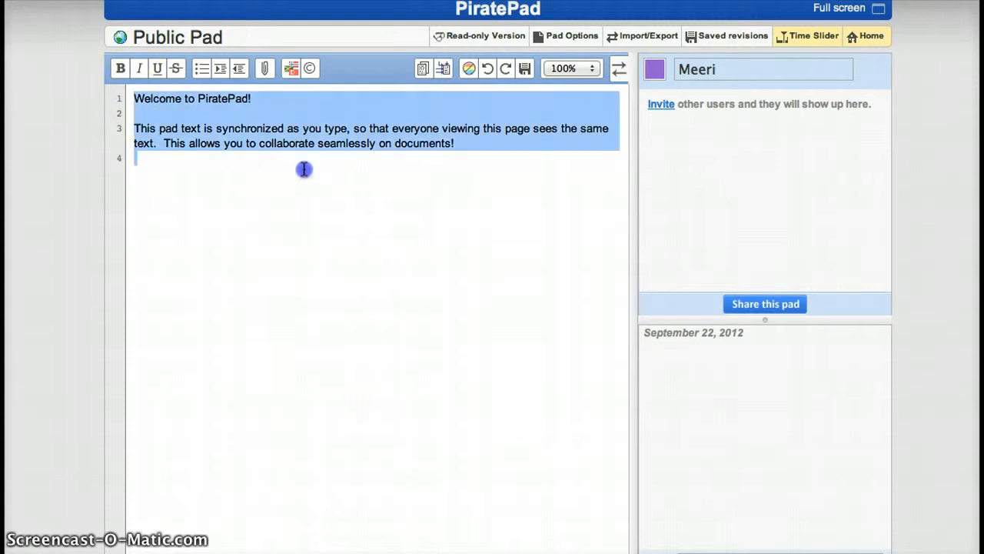
Step: Delete the selected welcome text and write 'My new document' as the pad's only line
key(Delete)
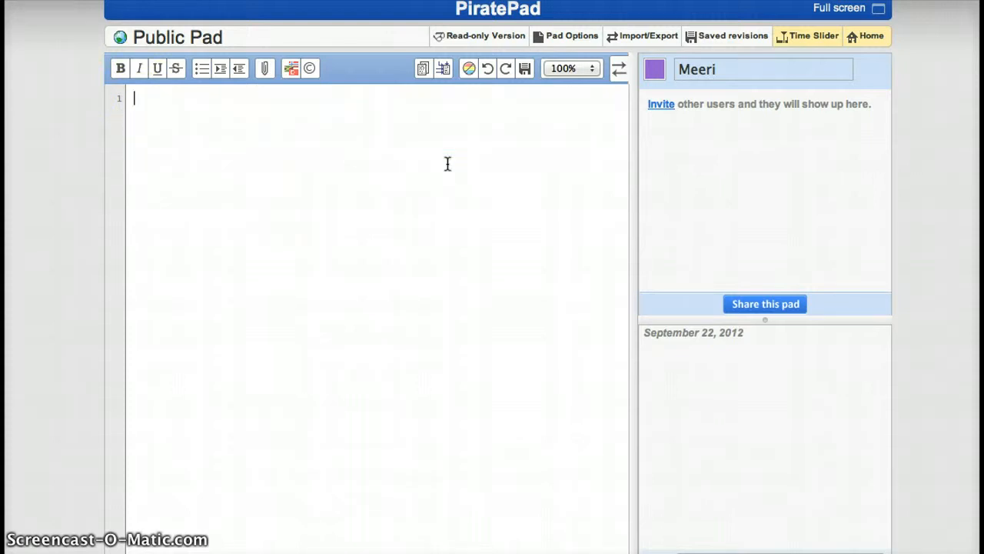
text(My)
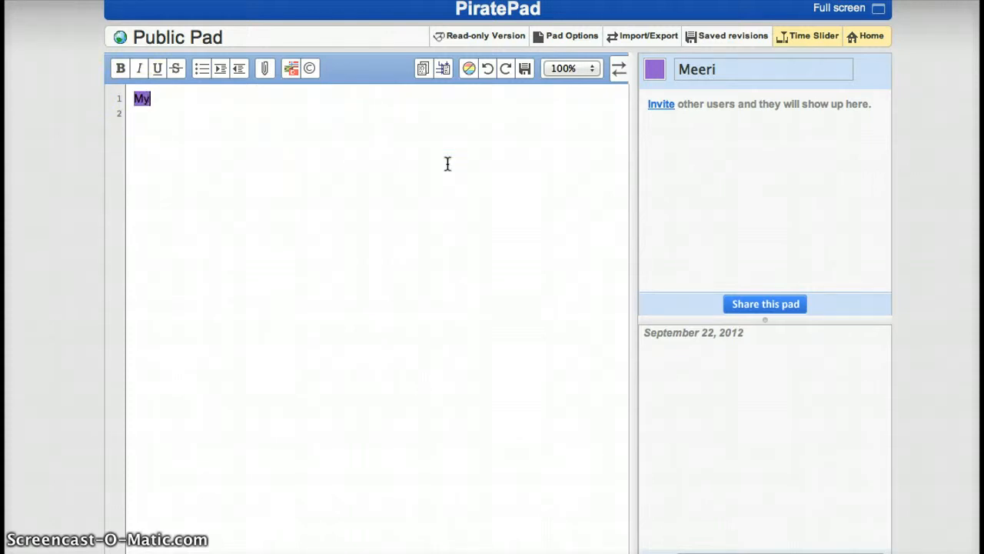
text(new)
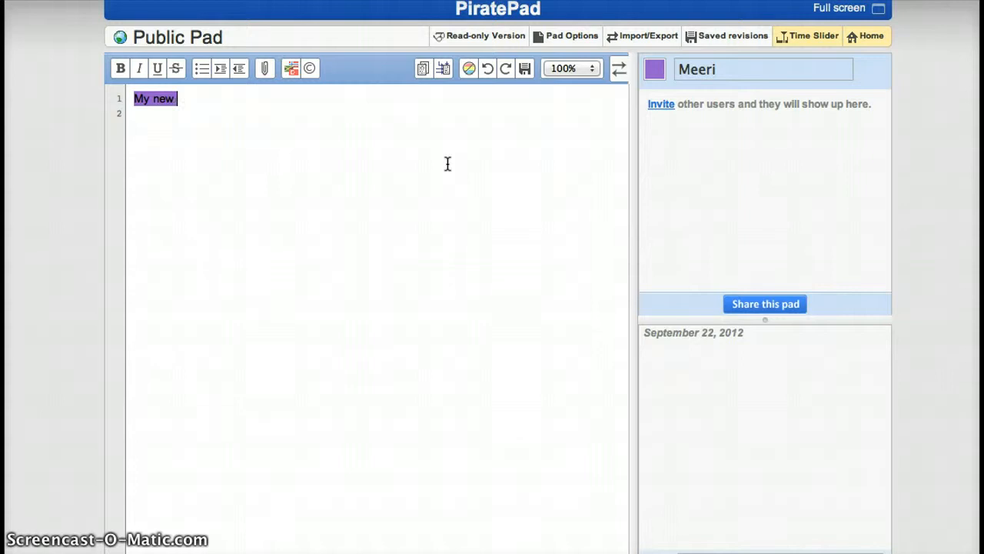
text(docu)
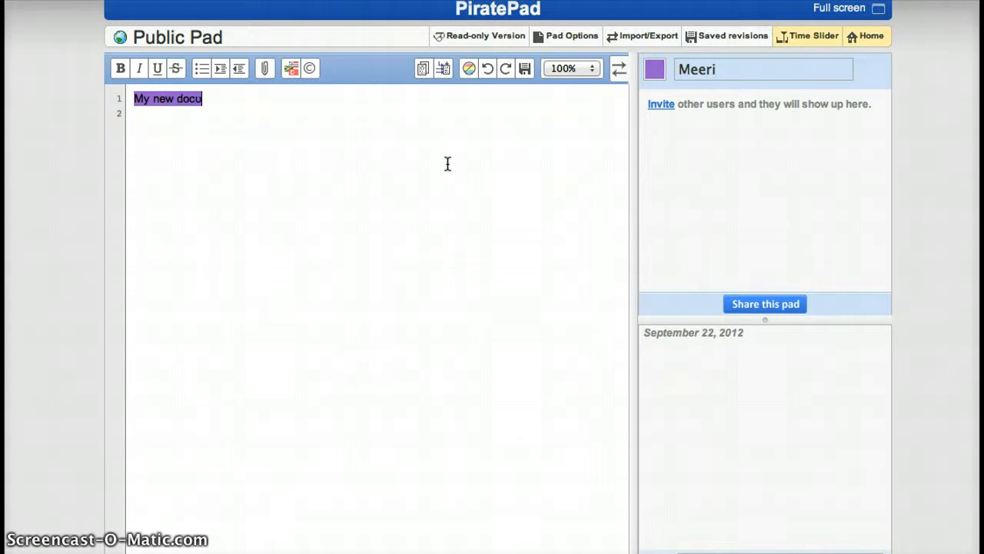
text(ment)
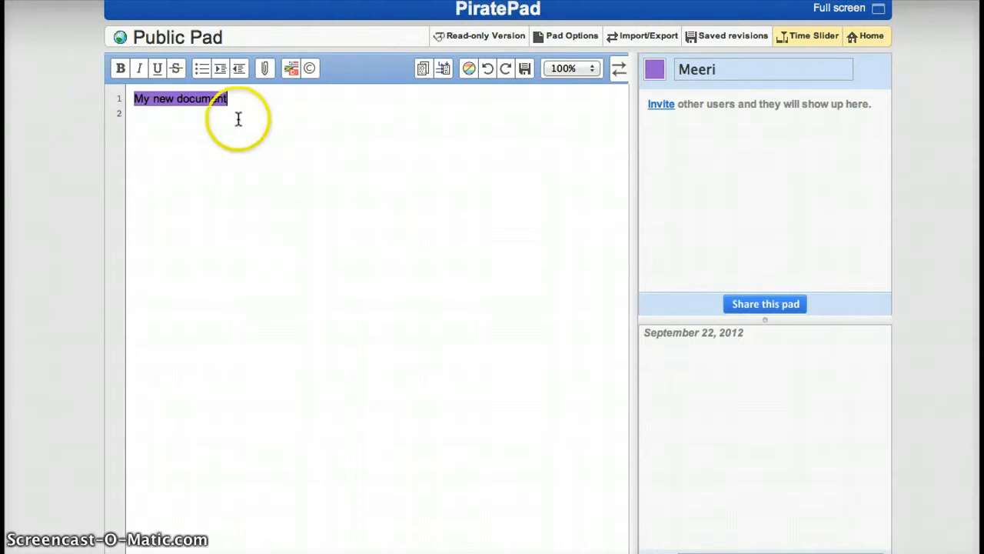
mouse_move(239, 117)
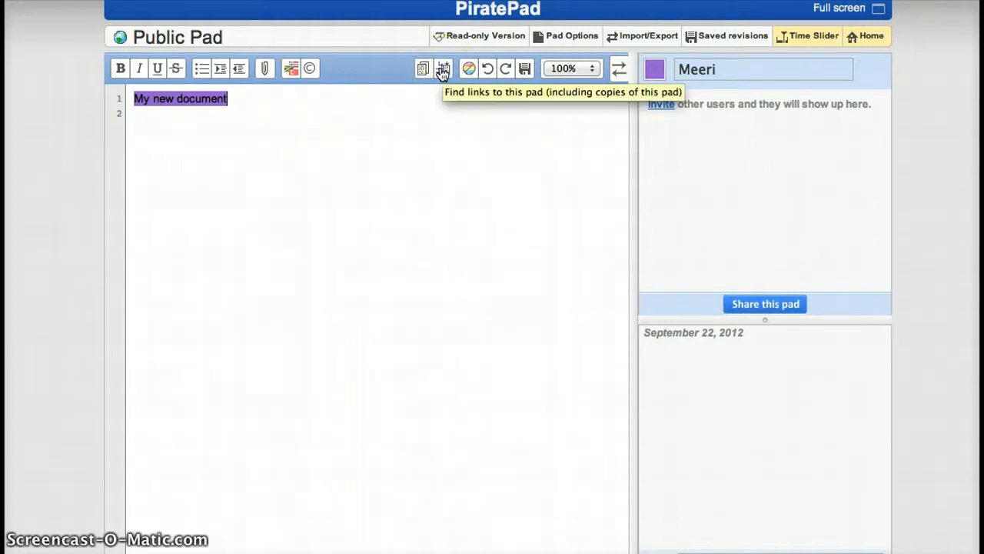
mouse_move(467, 68)
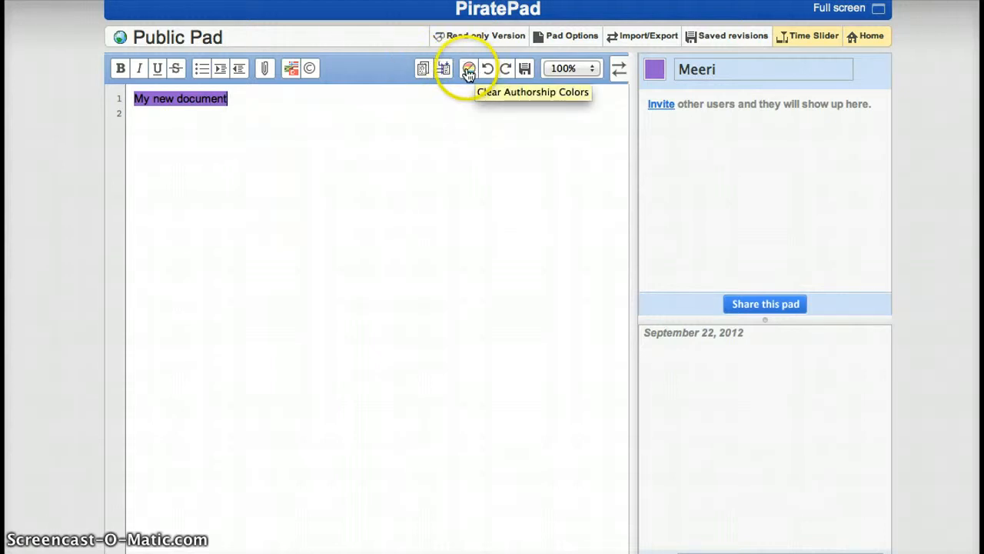
click(469, 68)
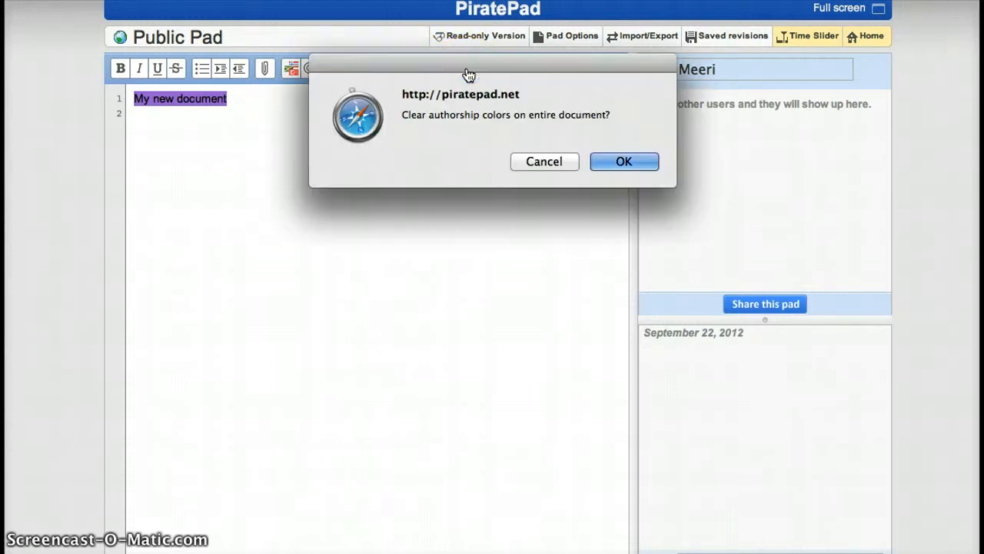
click(624, 161)
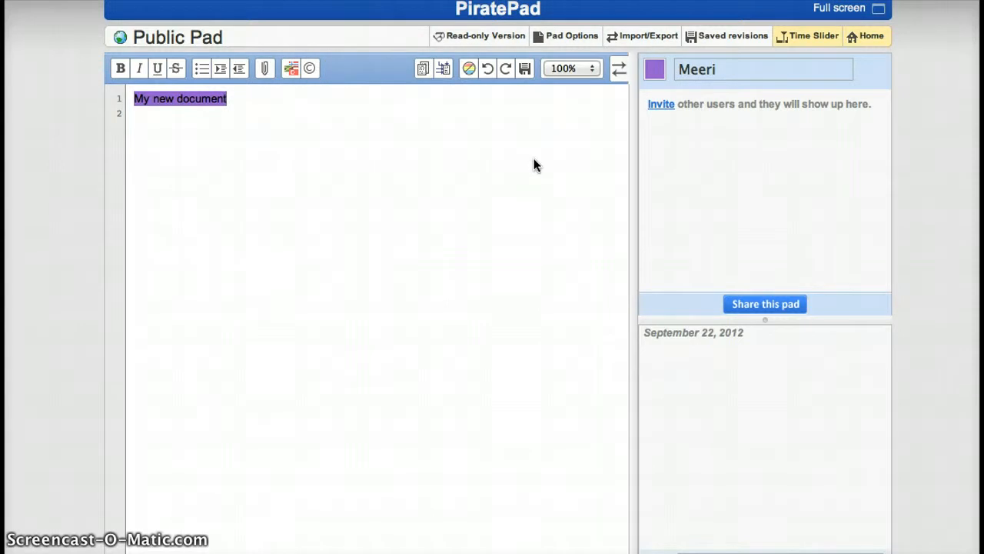
mouse_move(535, 157)
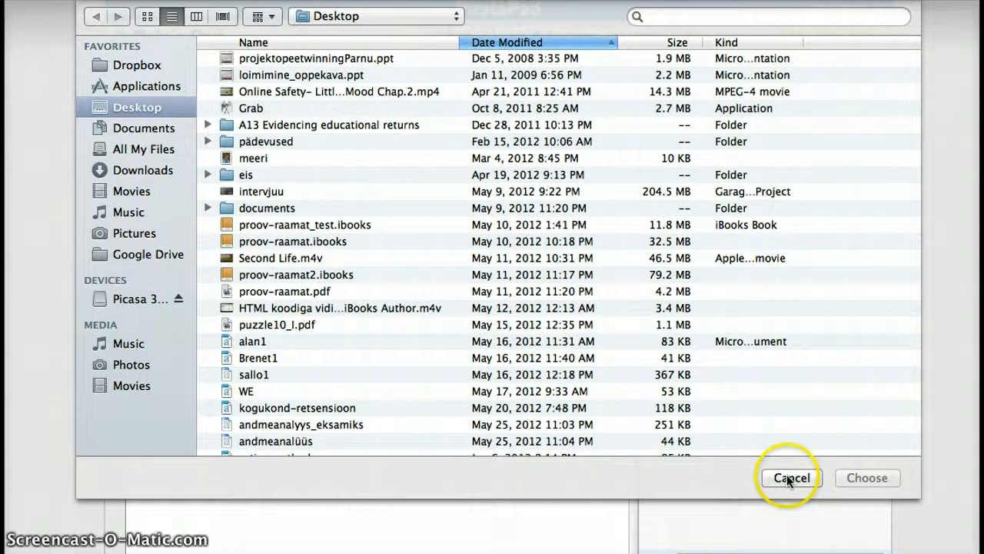
click(790, 477)
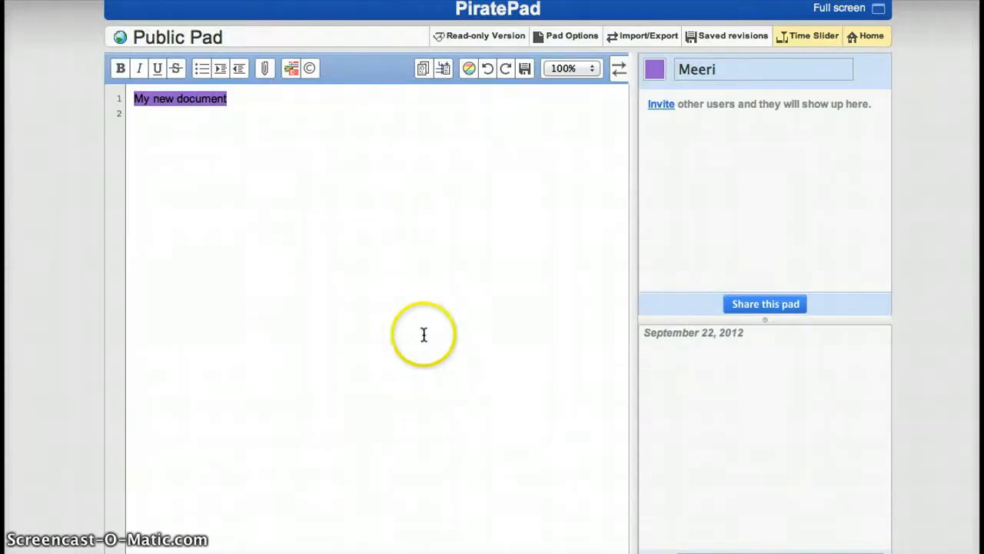
mouse_move(412, 321)
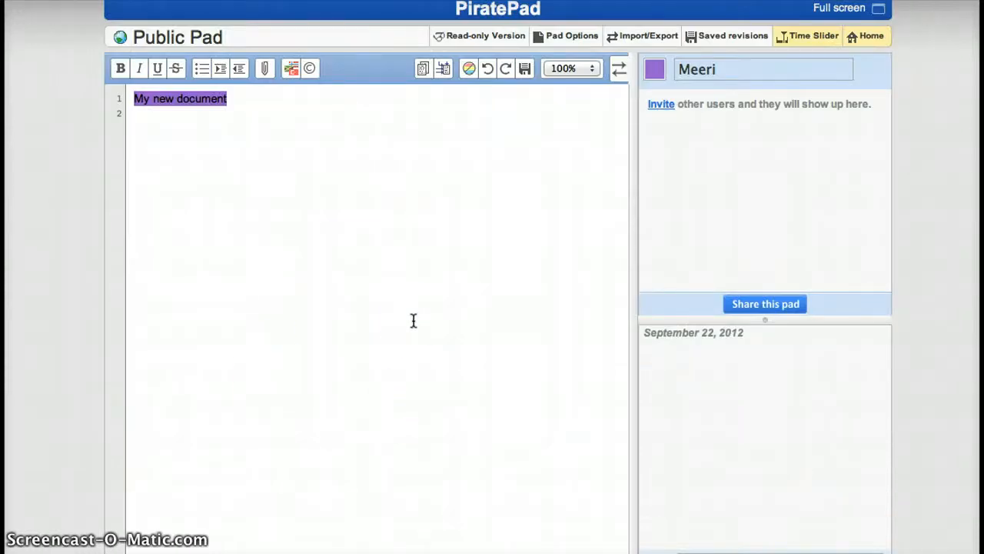
mouse_move(412, 295)
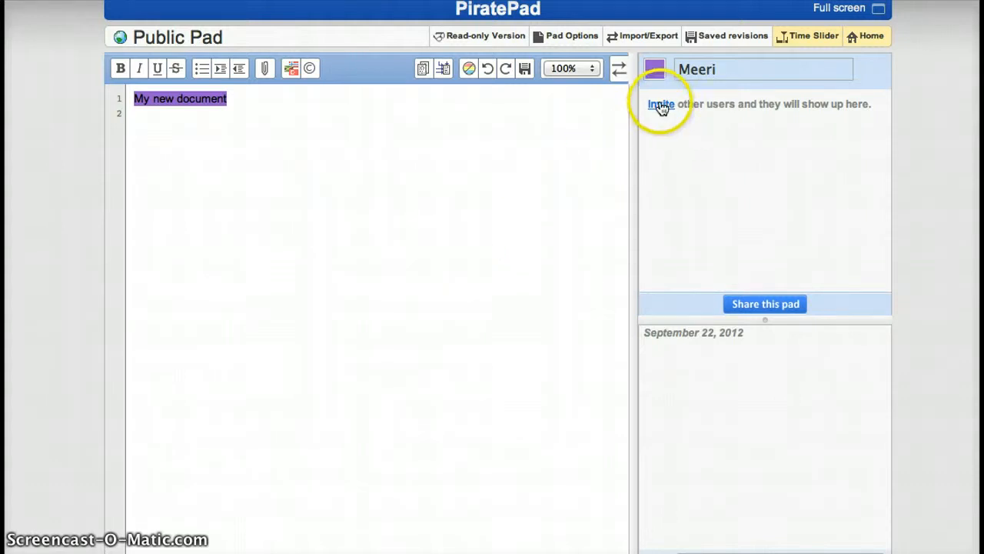
click(660, 105)
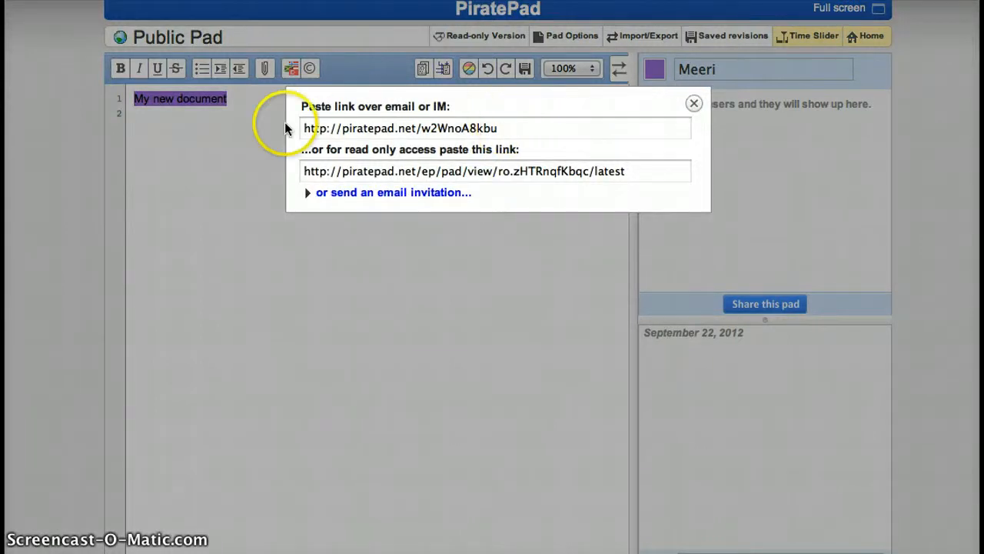
mouse_move(308, 146)
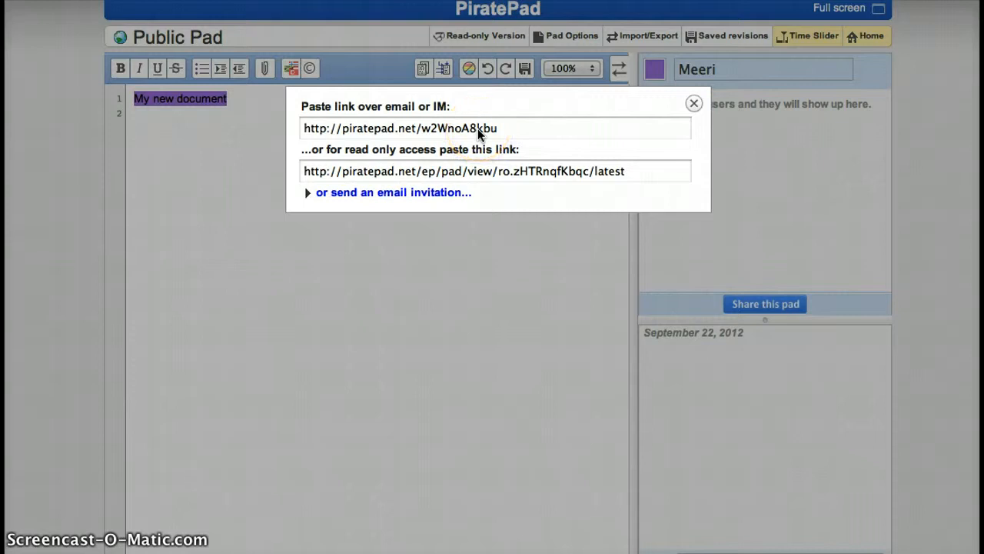
mouse_move(331, 153)
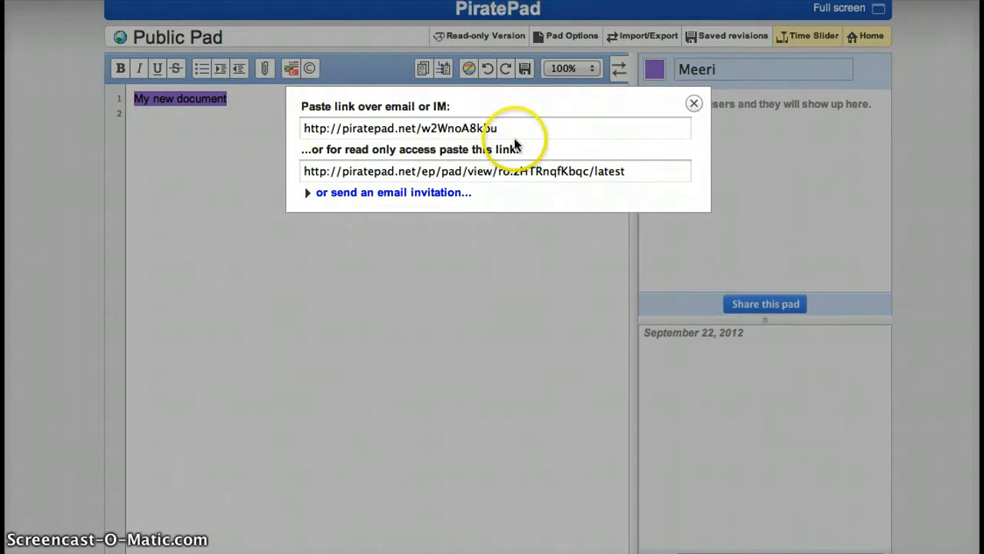
mouse_move(307, 120)
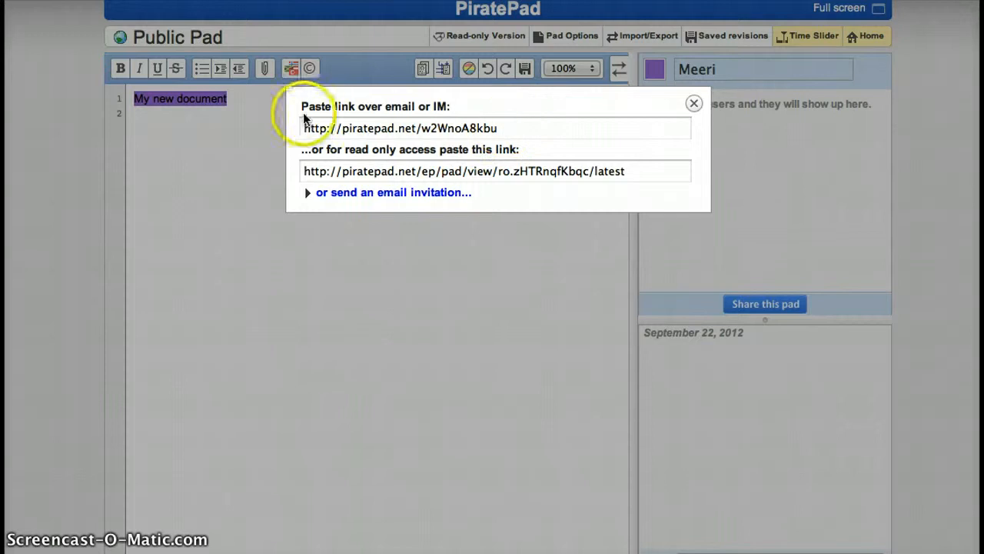
click(394, 192)
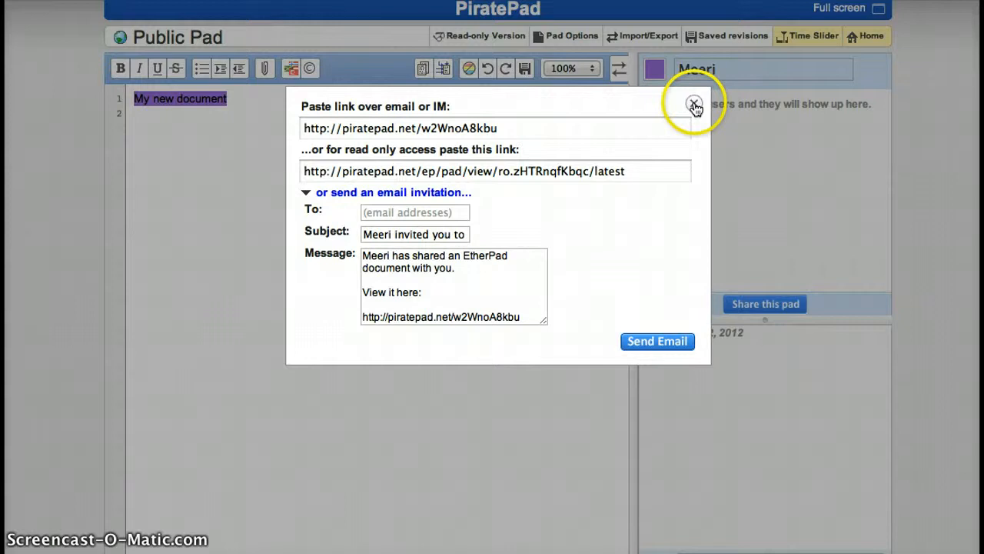
click(693, 105)
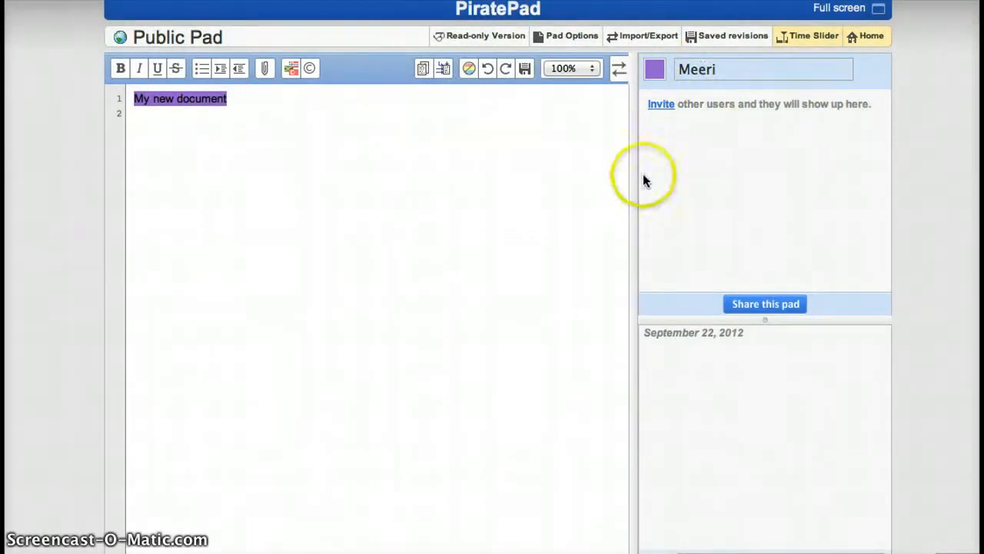
mouse_move(569, 223)
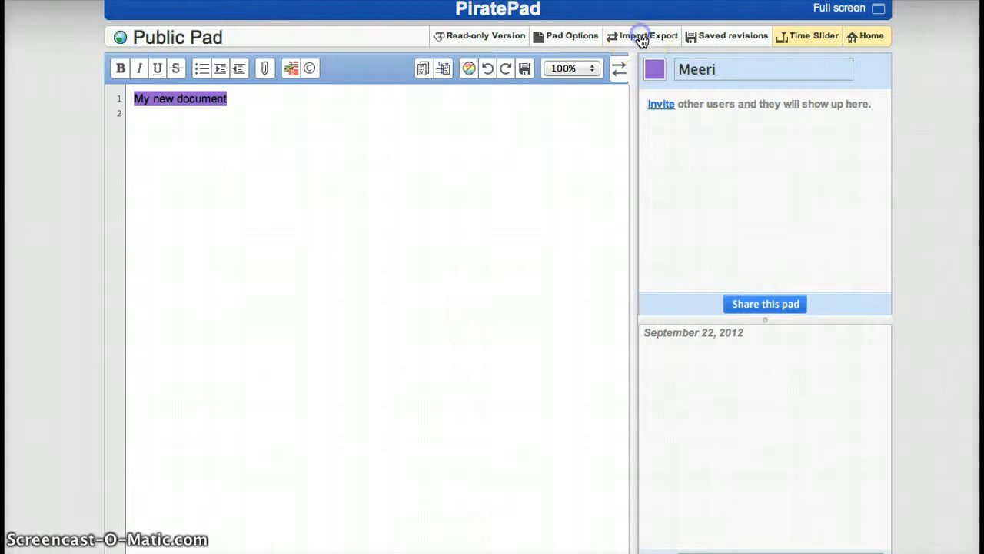
click(639, 35)
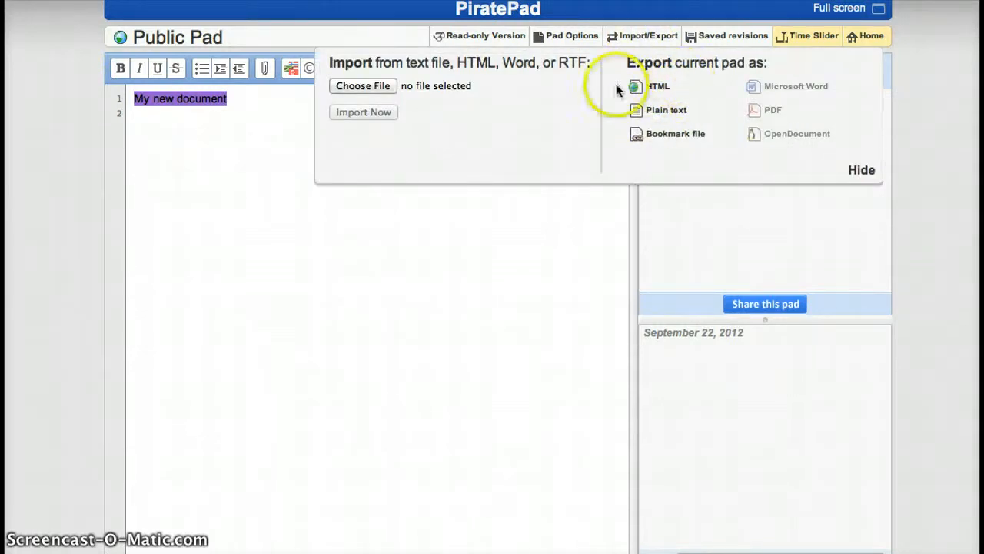
mouse_move(689, 120)
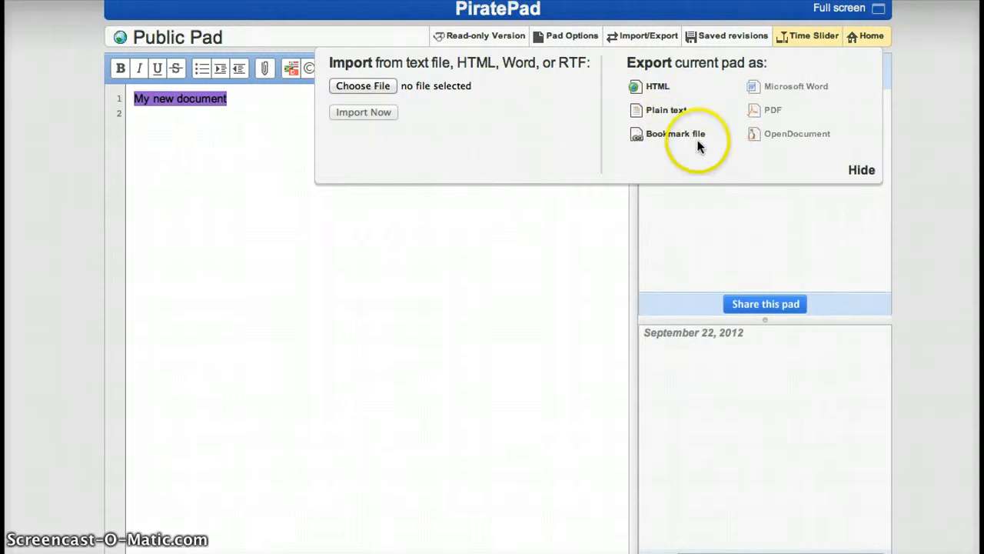
click(861, 169)
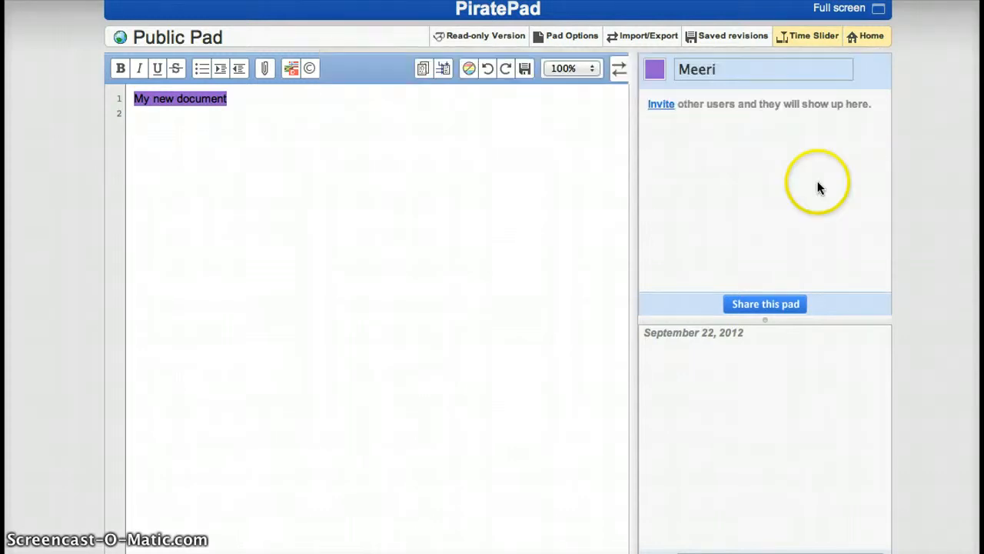
mouse_move(664, 194)
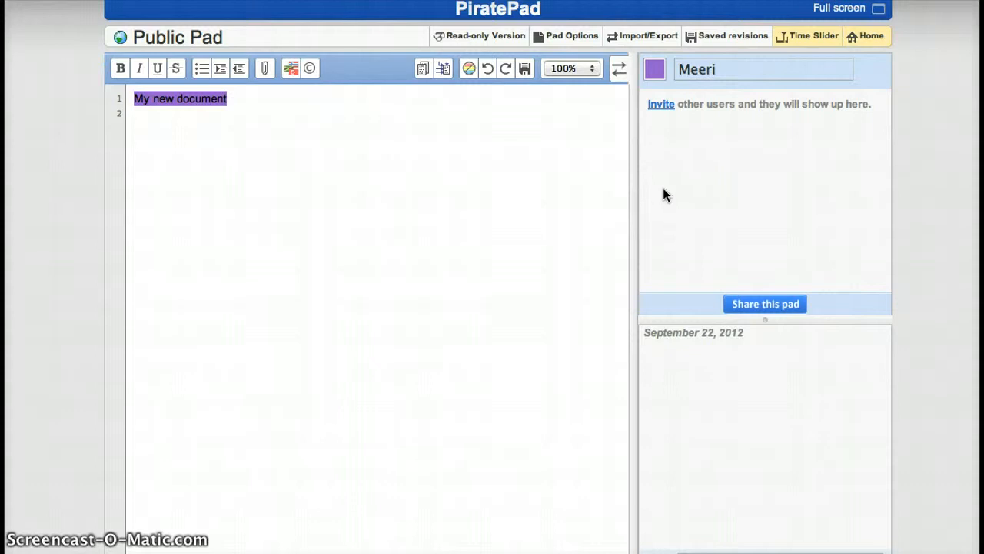